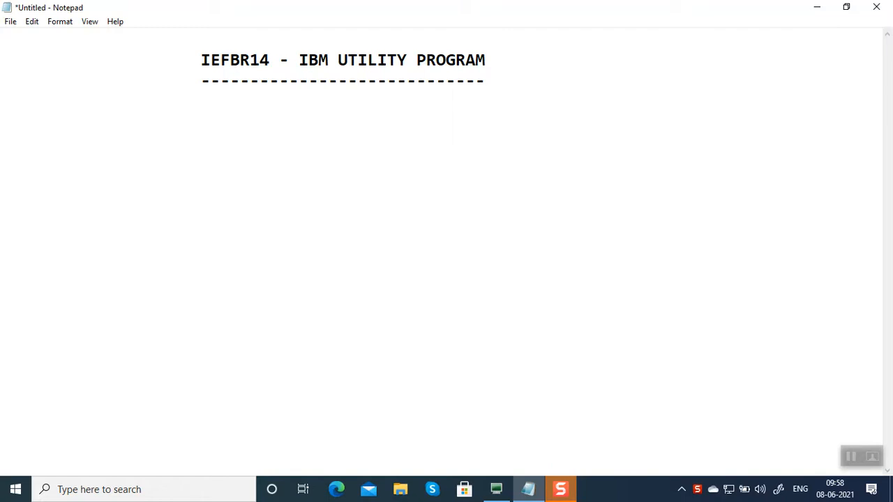
- Write "IEFBR14 is a dummy utility Program", correcting the mistyped B41 to BR14
click(4, 100)
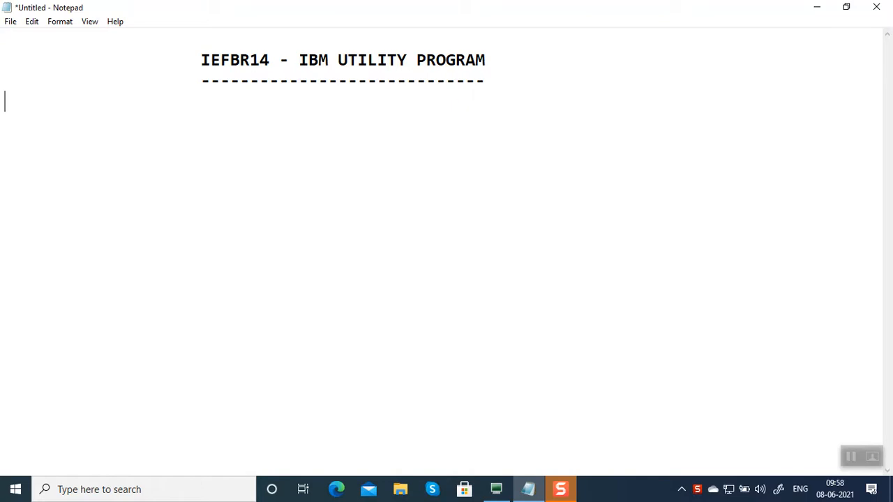
text(IEF)
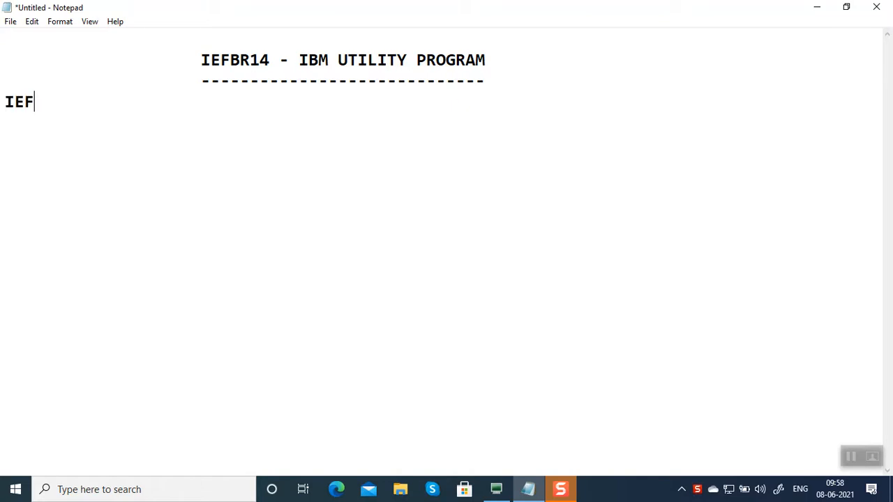
text(B41)
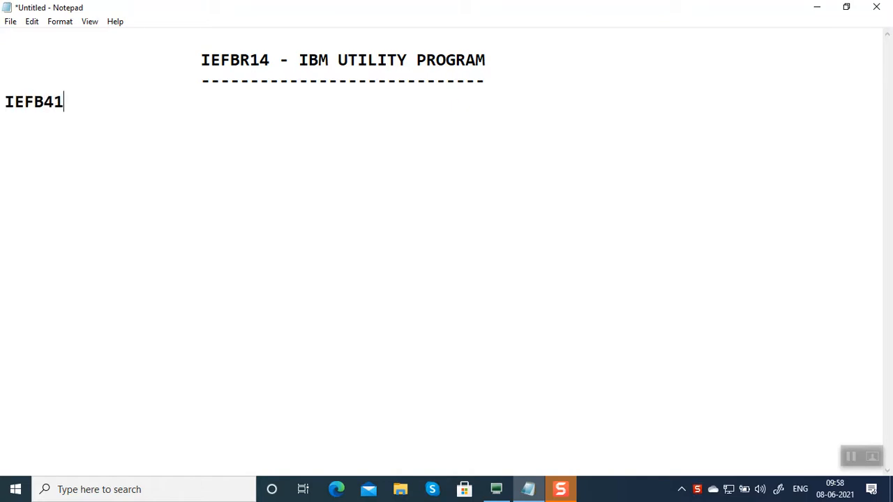
key(Backspace)
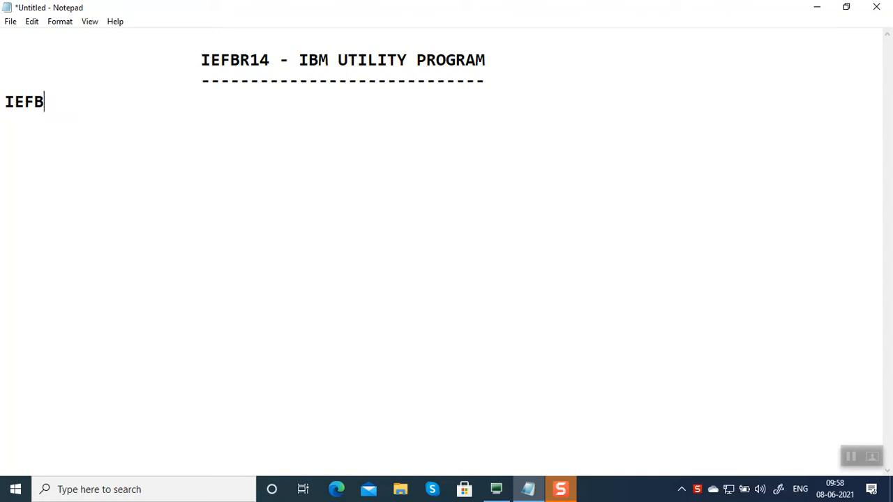
text(R14 i)
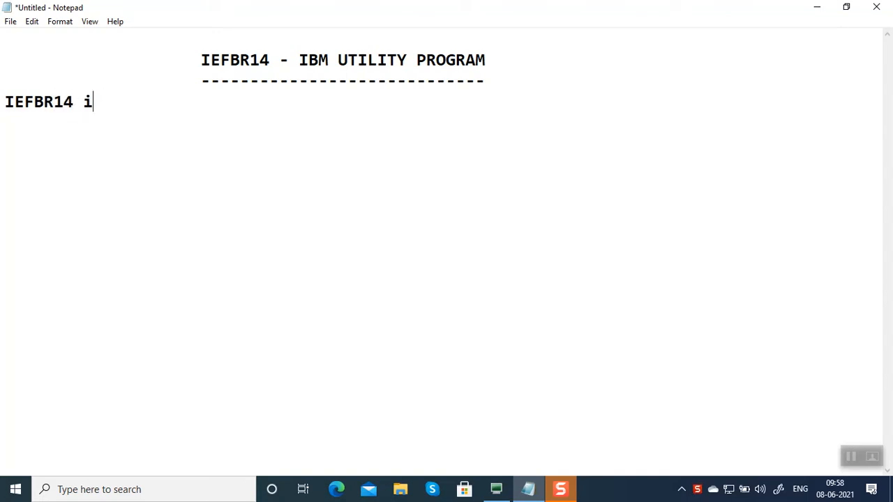
text(s a dummy u)
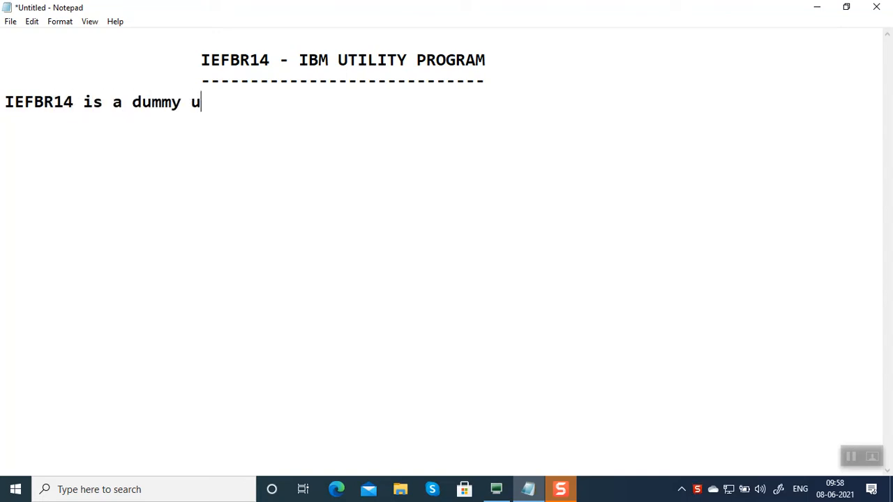
text(tility Pro)
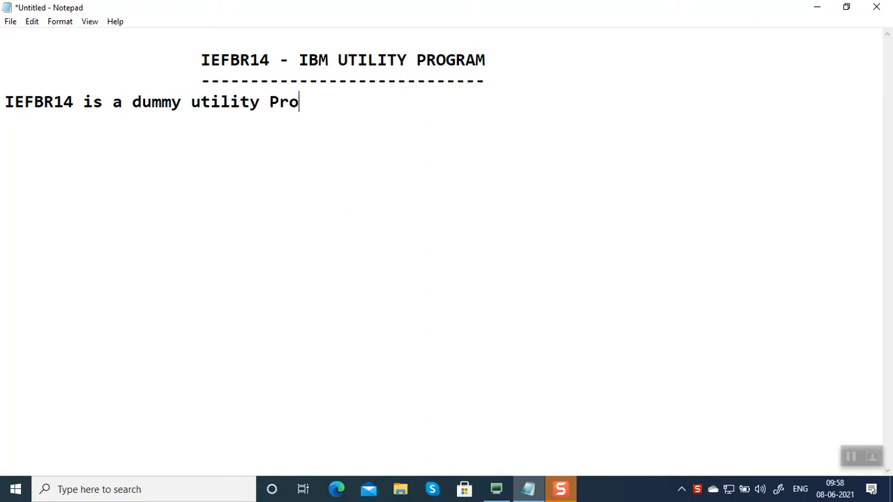
text(gram)
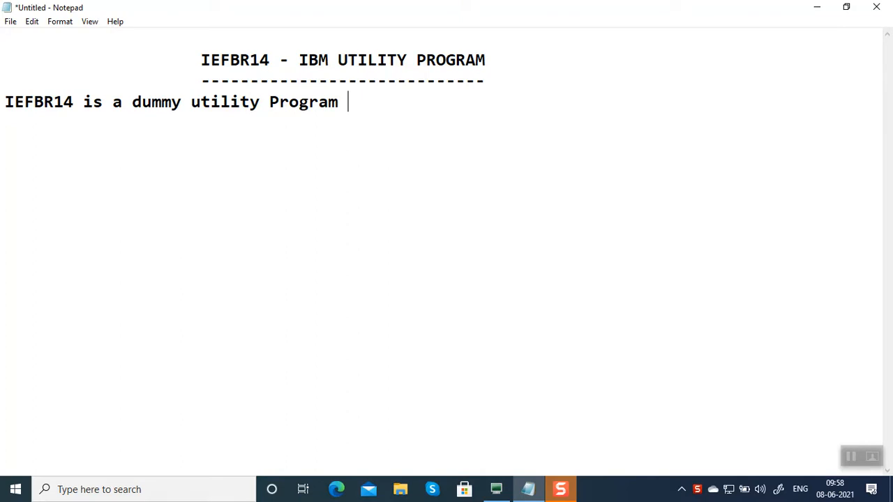
- Finish the definition with "which doesnt have any functionality attached to it."
text(whic)
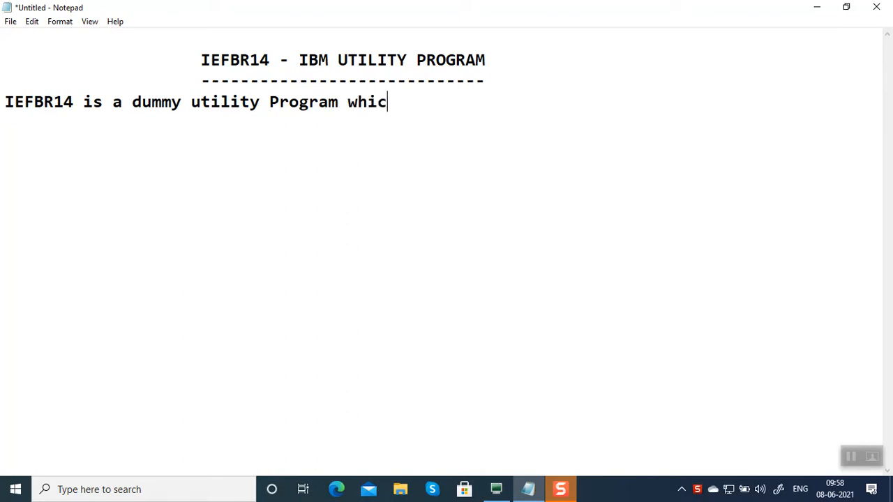
text(h doesnt)
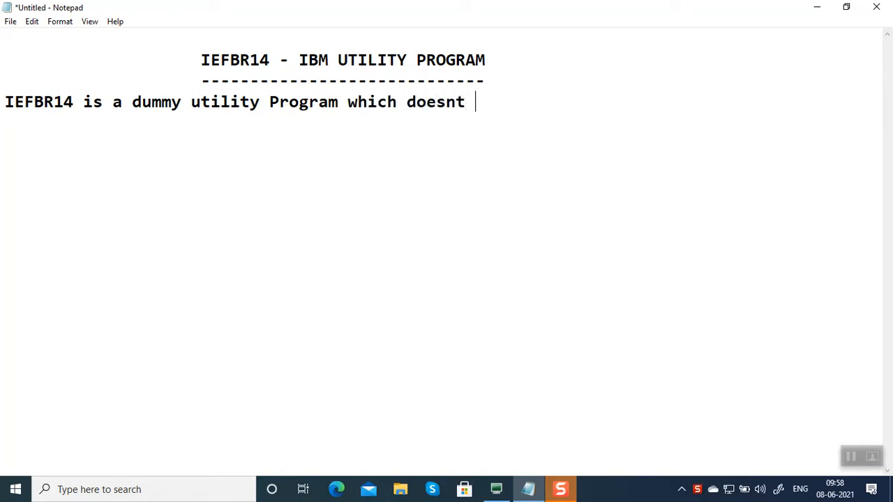
text(have any)
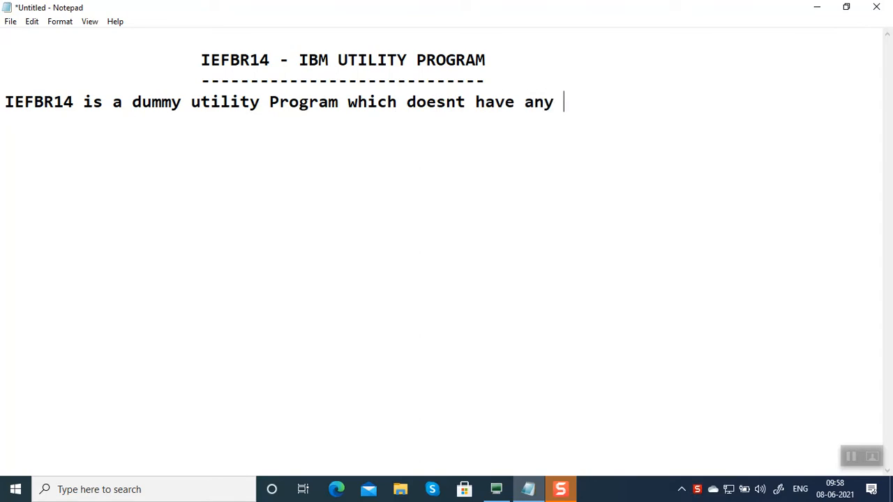
text(functiona)
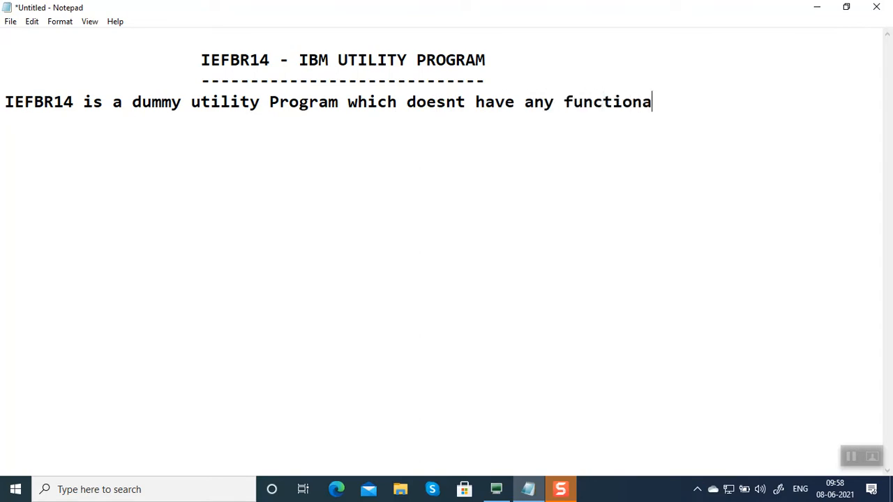
text(lity attach)
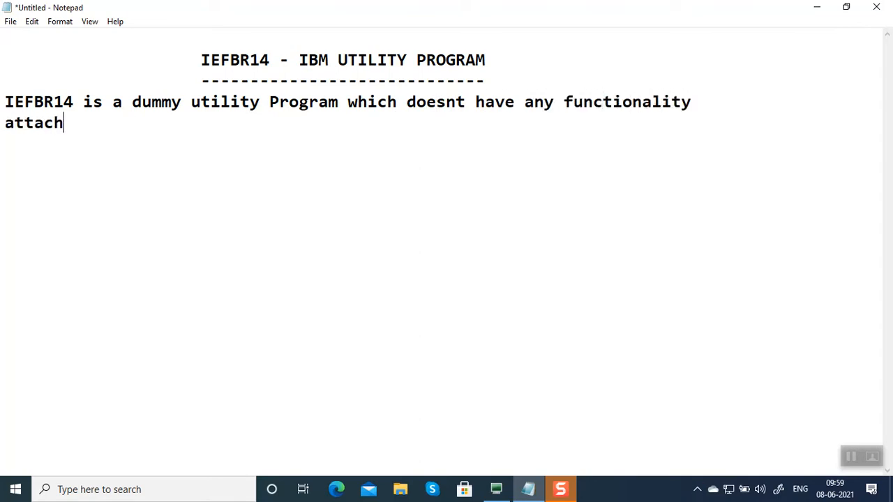
text(ed to it)
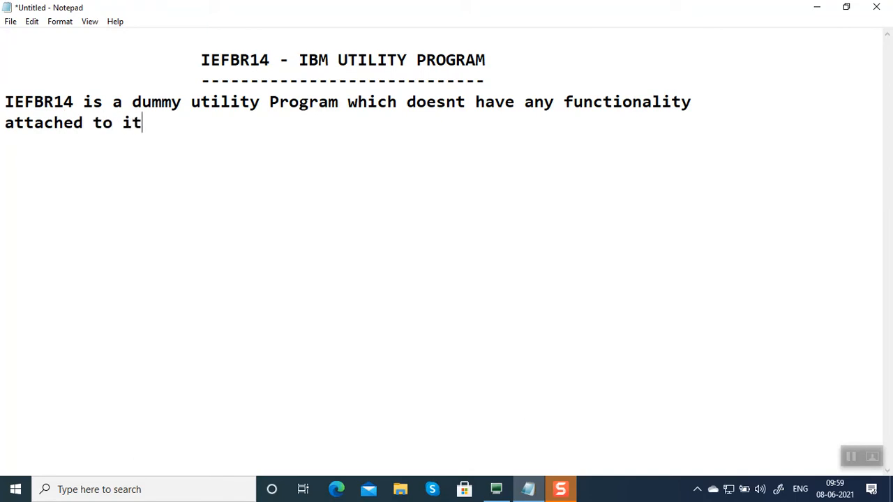
text(.)
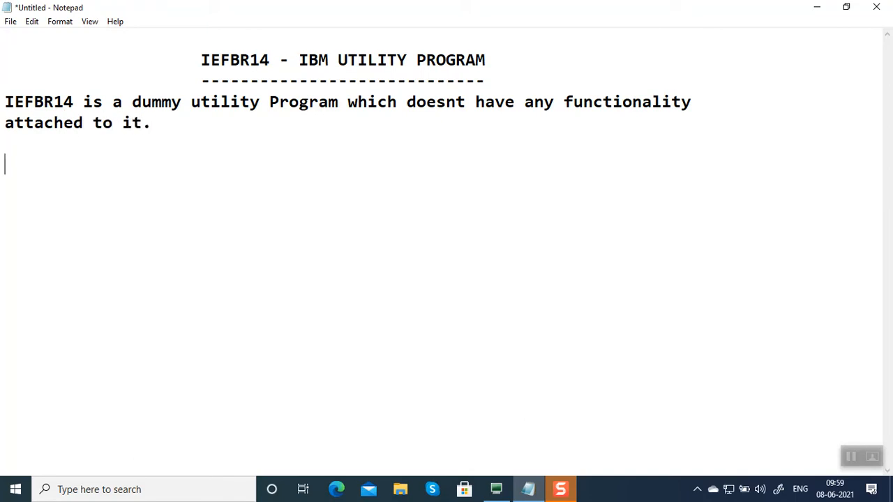
- Add the line "It works based on DISP"
text(It workd)
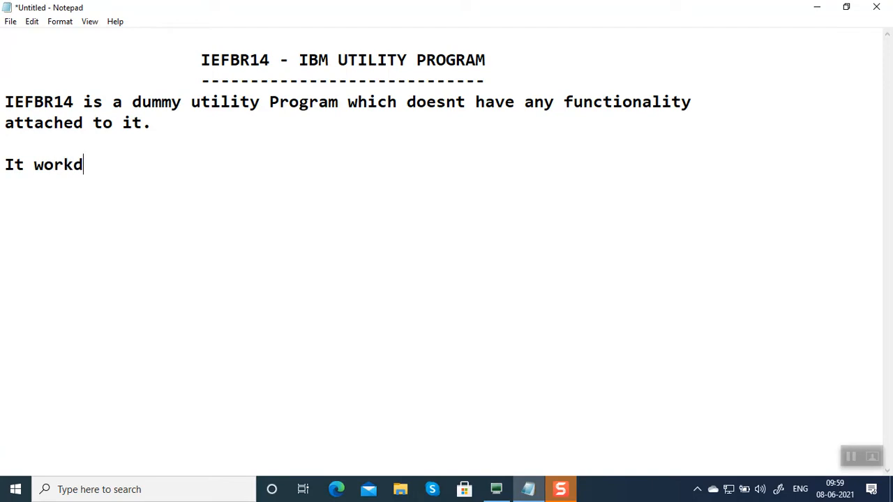
text(s based on)
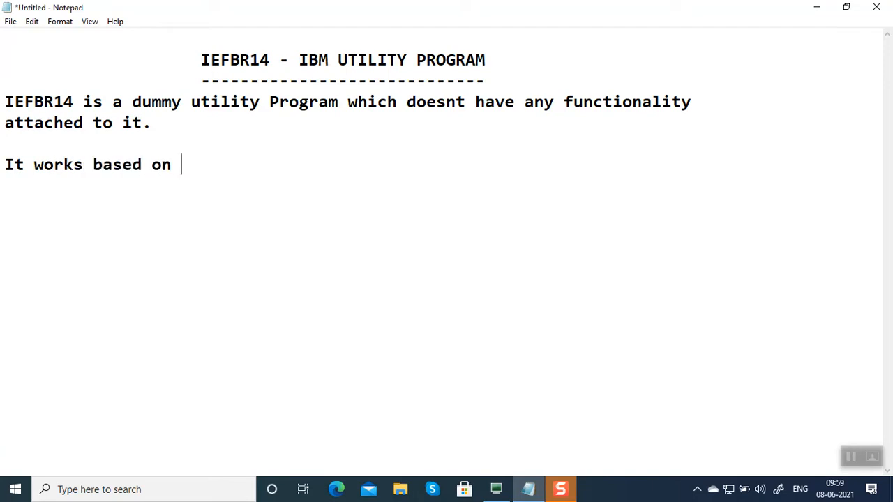
text(DISP)
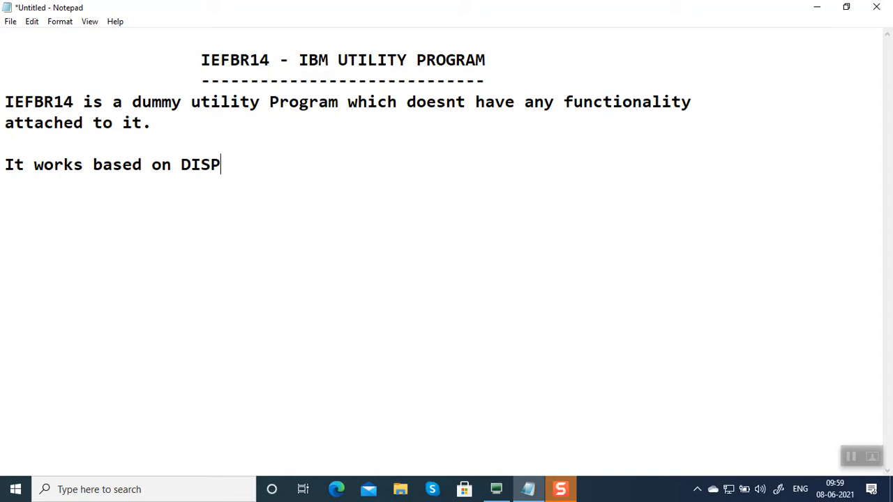
- List uses 1) and 2): creating one or more PS files and PDS files
text(1)
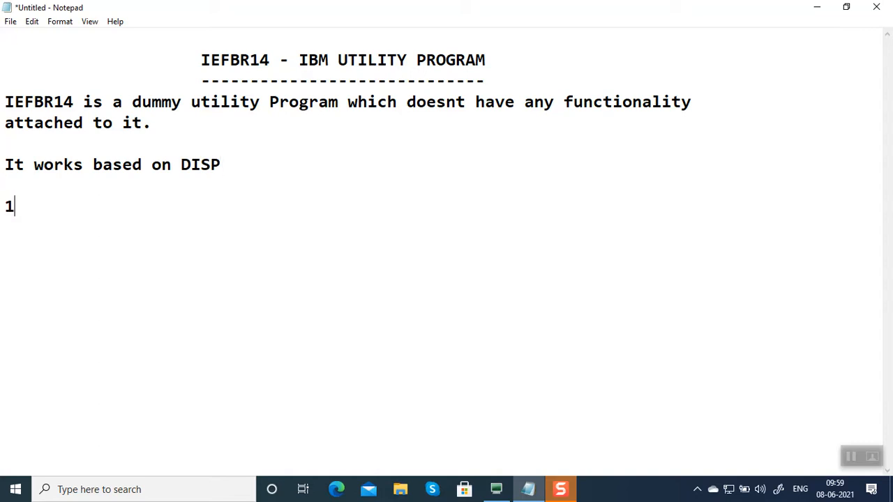
text())
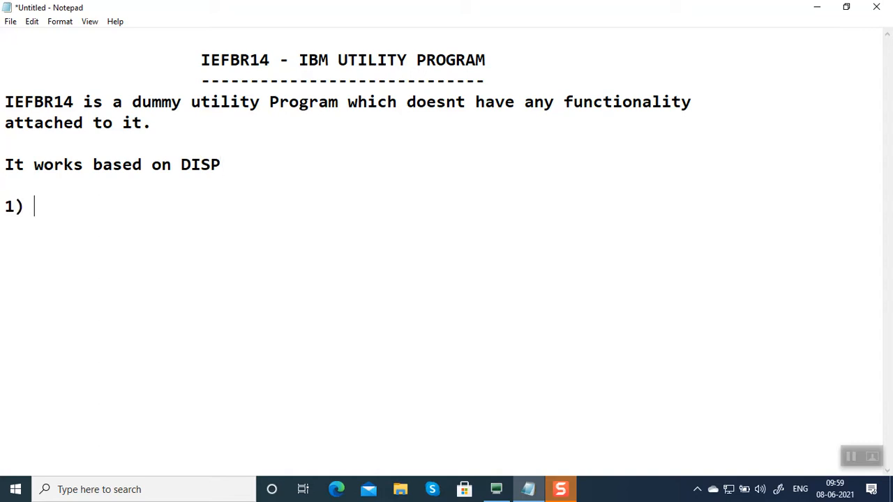
text(To creat)
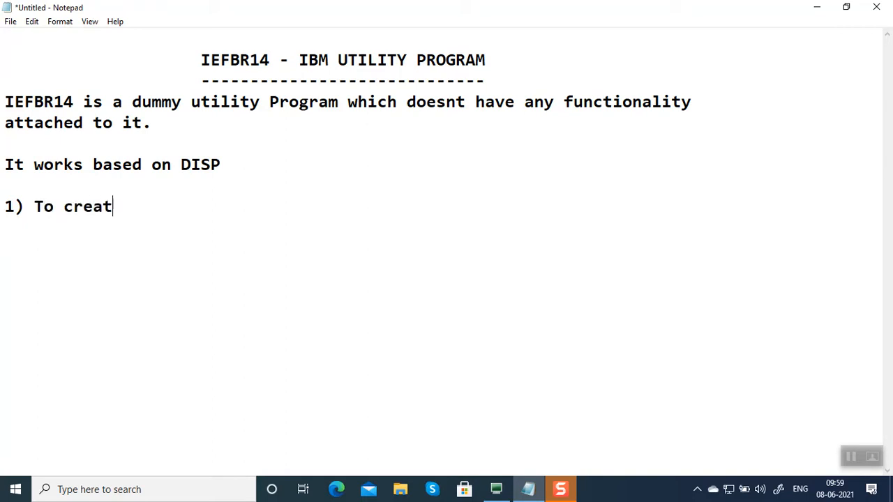
text(e one or)
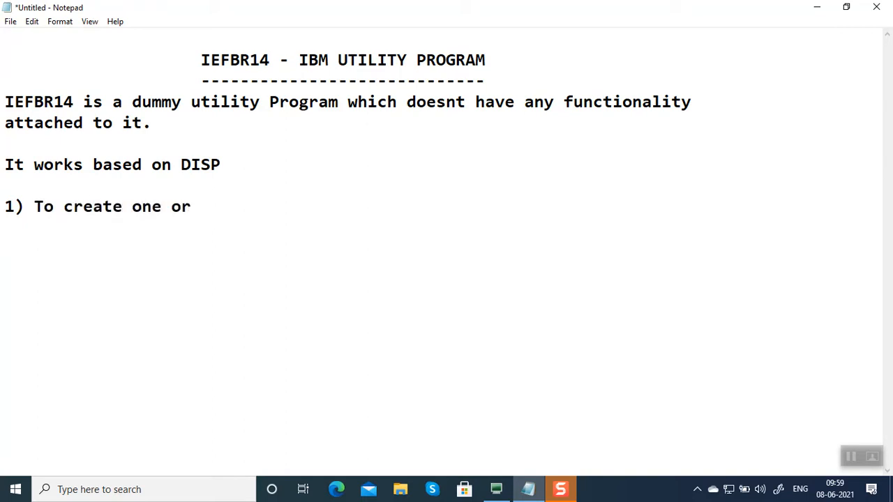
text(more PS files)
text(2))
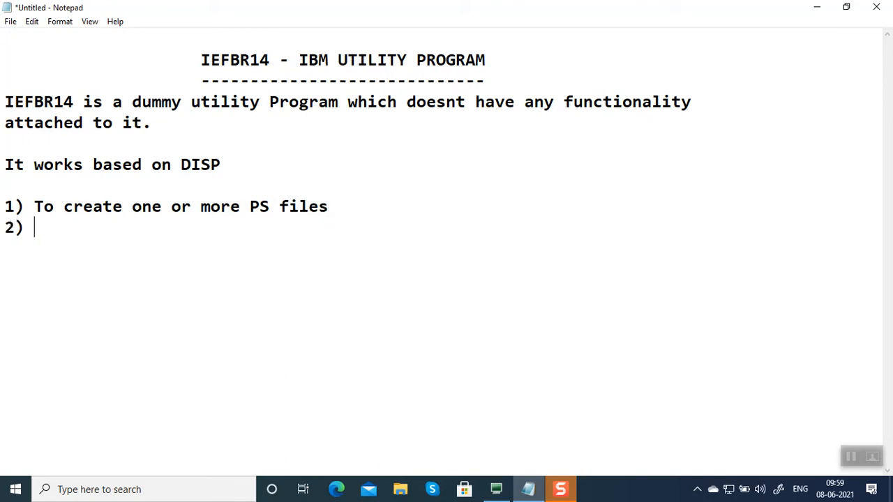
text(To create o)
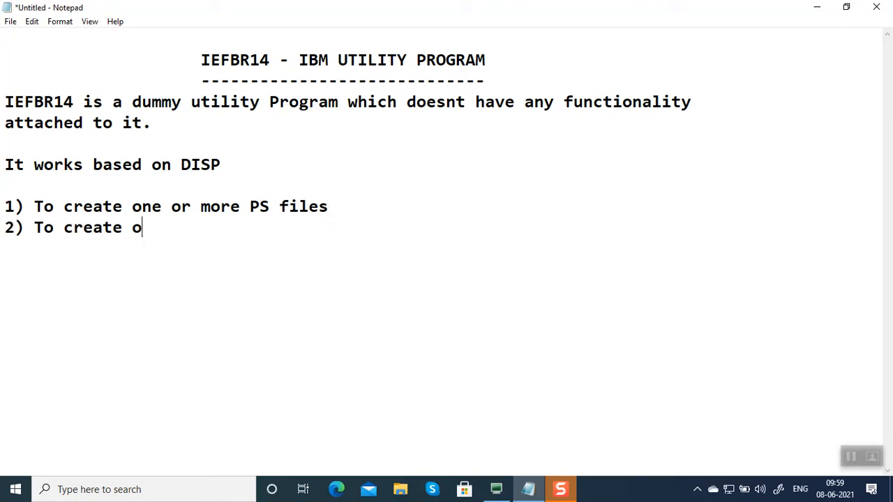
text(ne or o)
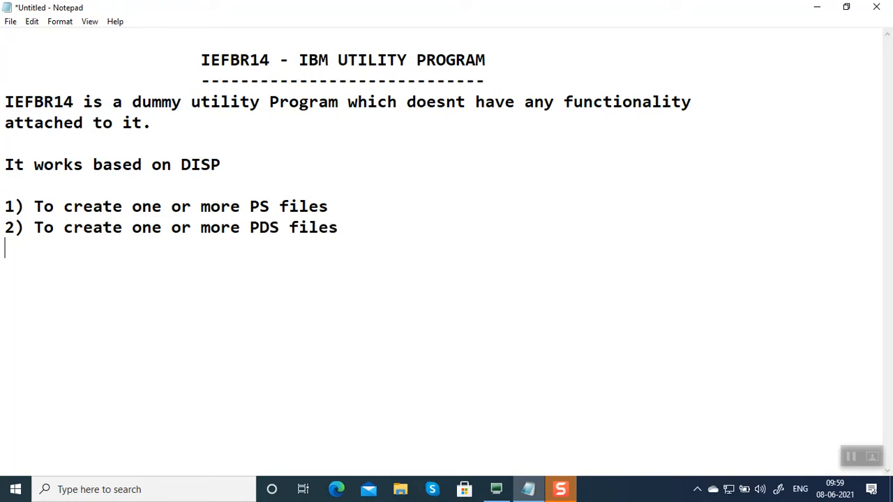
- List uses 3) and 4): deleting one or more PS/PDS files and deleting GDG versions
text(3) To de)
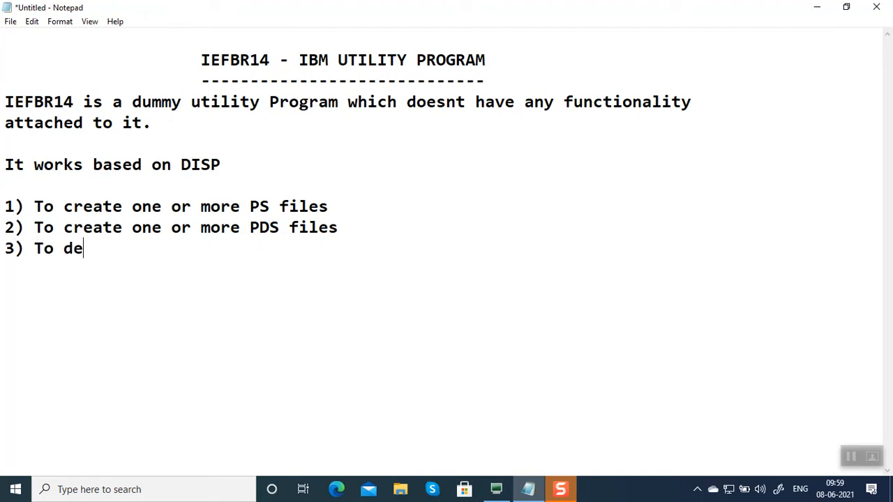
text(lete one or)
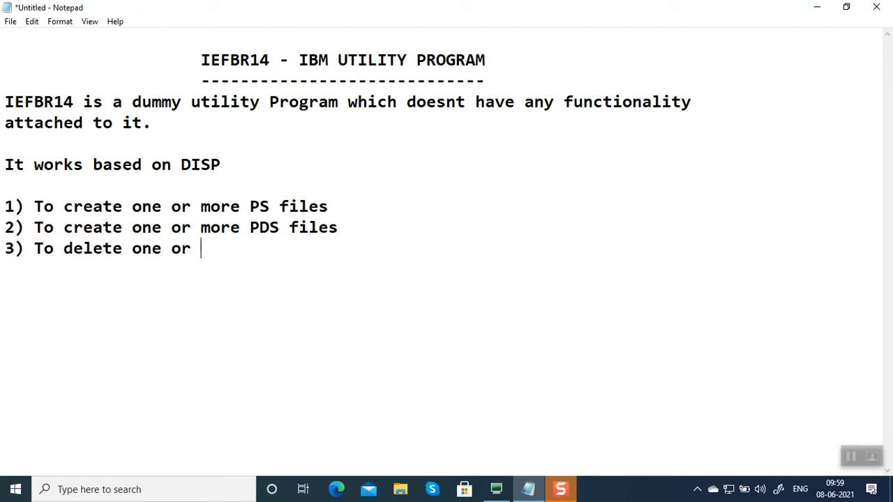
text(more PS/PD)
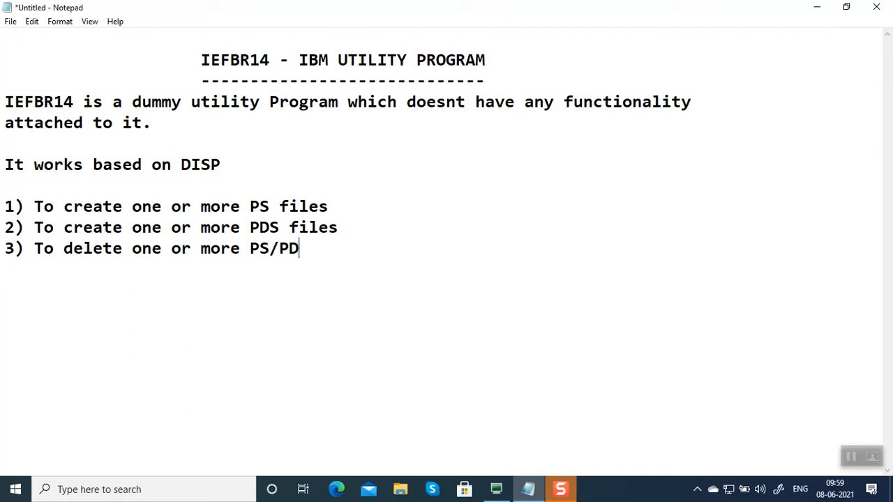
text(S files)
text(4) T)
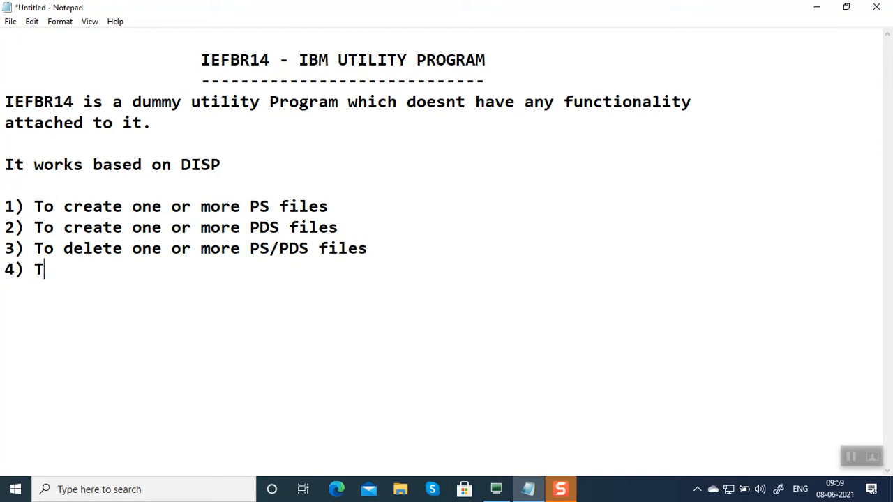
text(o delete)
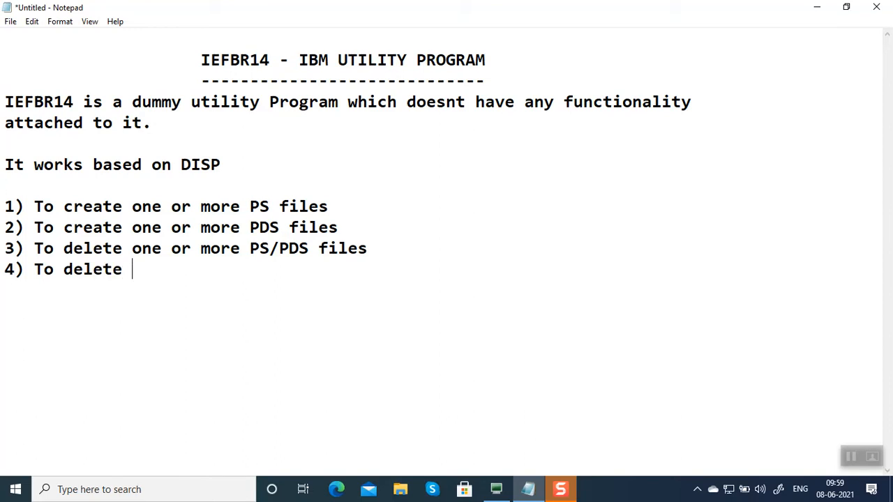
text(GDG versi)
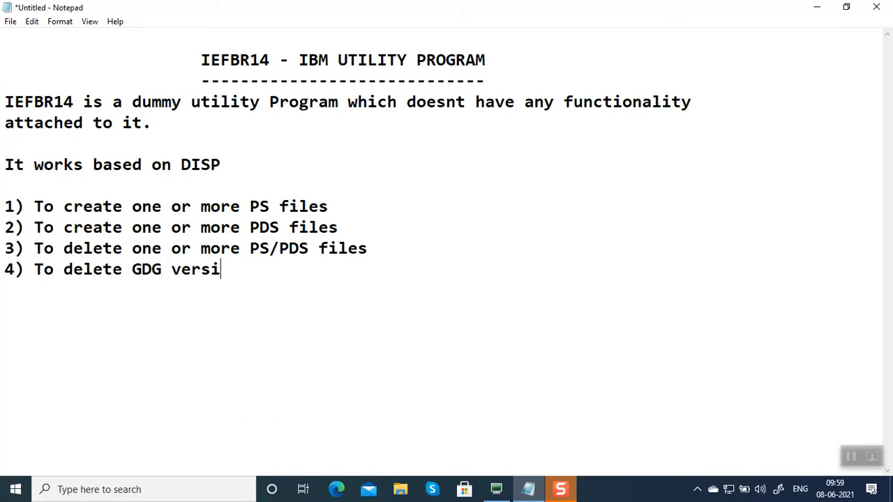
text(ons)
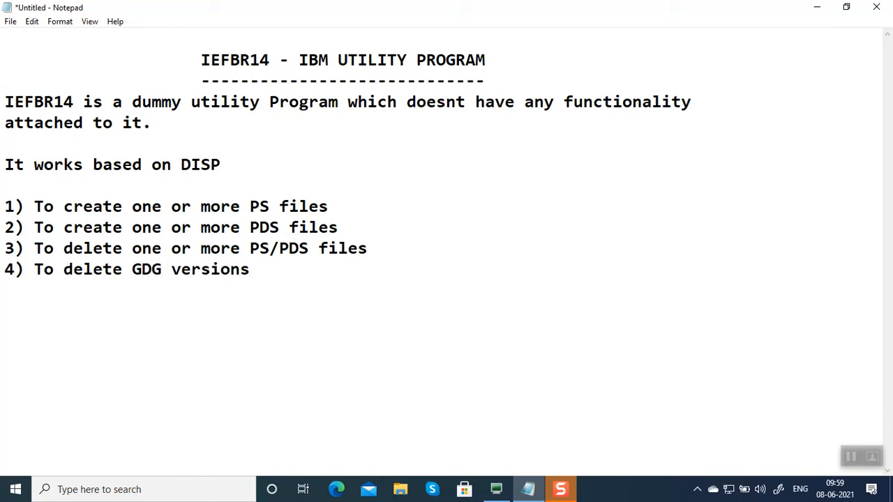